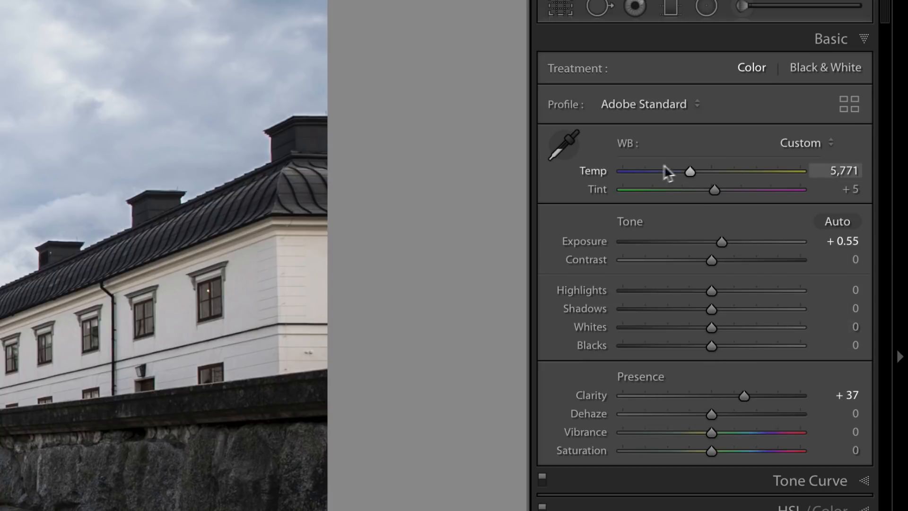
mouse_move(705, 432)
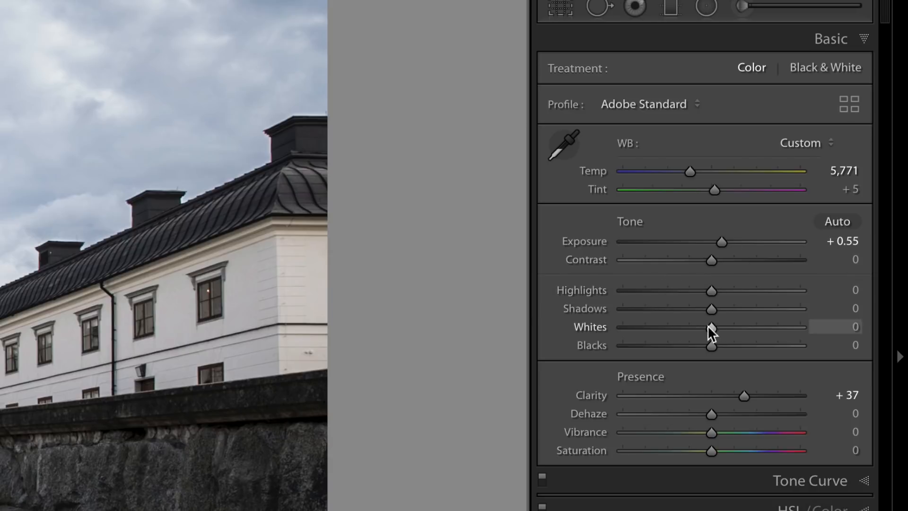
mouse_move(711, 338)
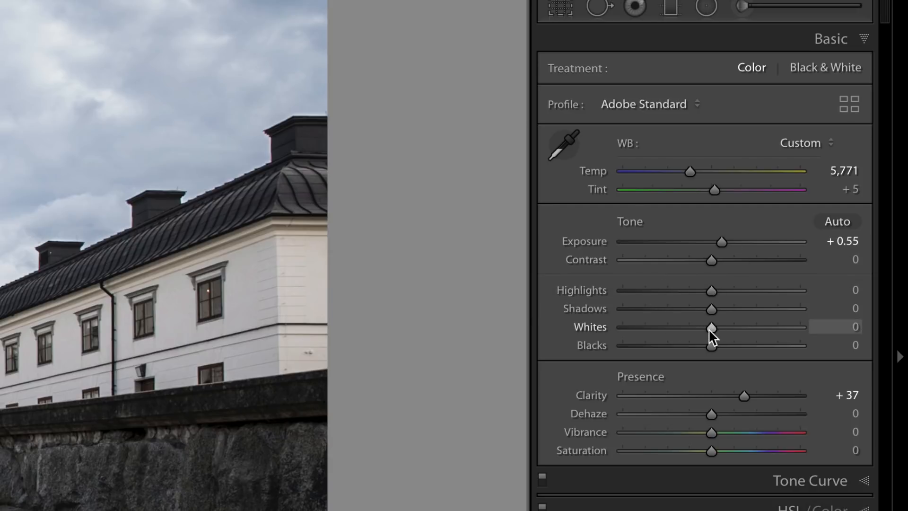
mouse_move(700, 151)
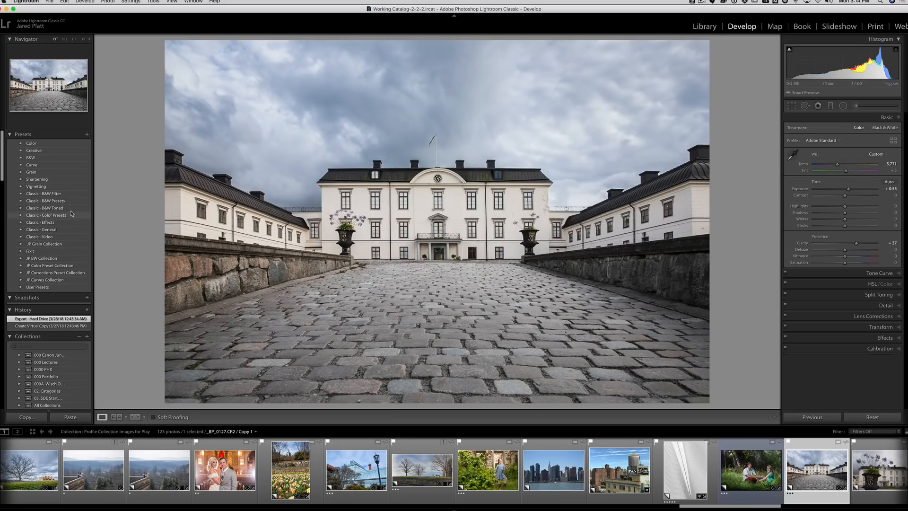
- Show the profile browser with Color Art Pro thumbnails previewed on the courtyard photo
left_click(21, 157)
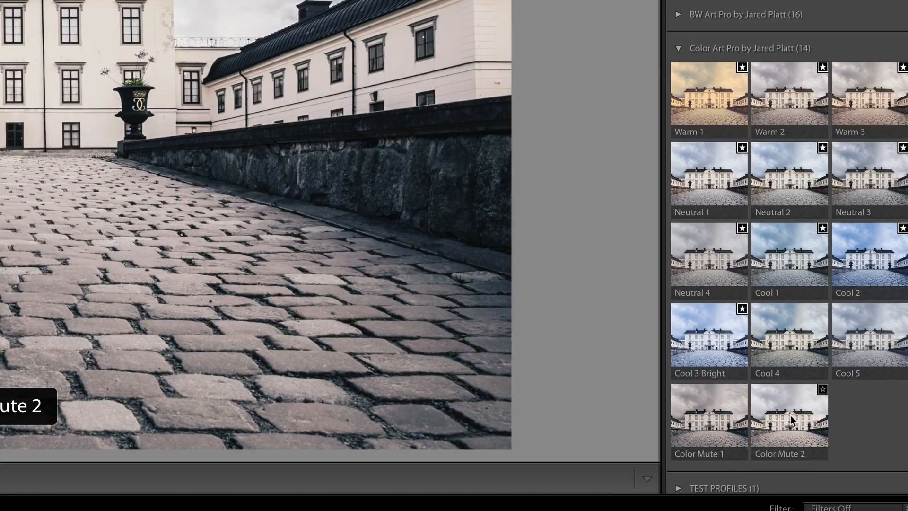
- Apply Color Mute 2 to the courtyard photo, then check the Tone Curve panel stays linear
left_click(789, 437)
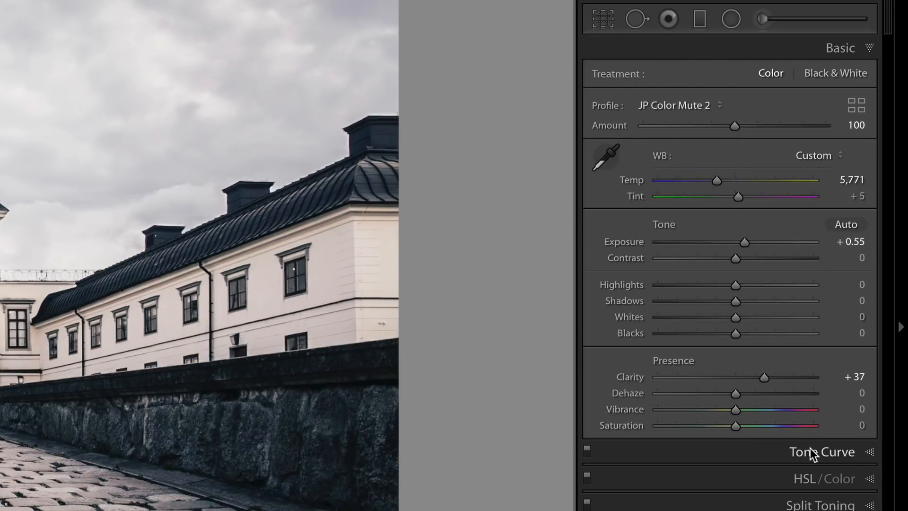
left_click(821, 452)
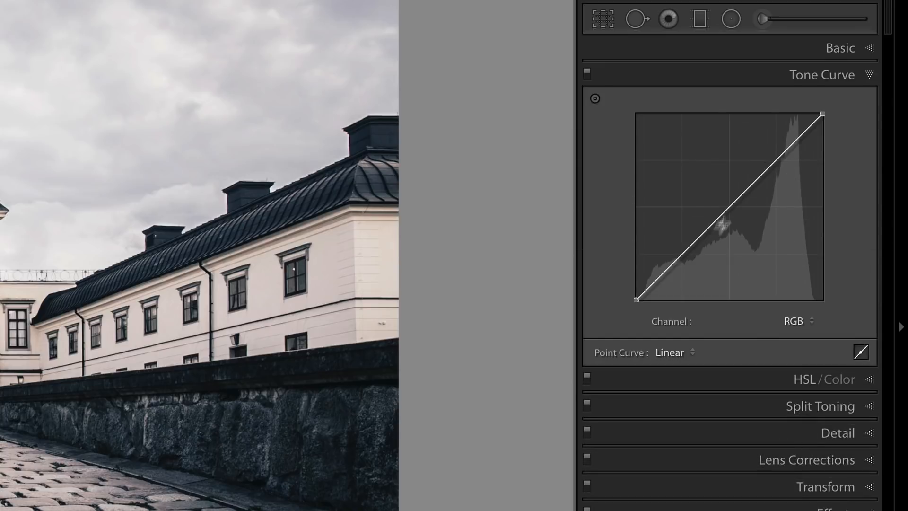
left_click(820, 128)
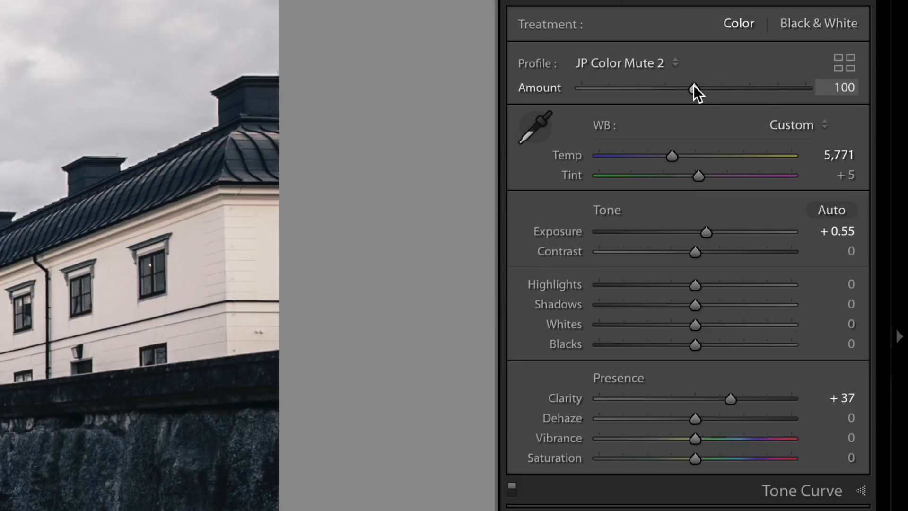
- Vary the Color Mute 2 Amount between about 30 and 200, settling near 115
left_click_drag(693, 90, 687, 90)
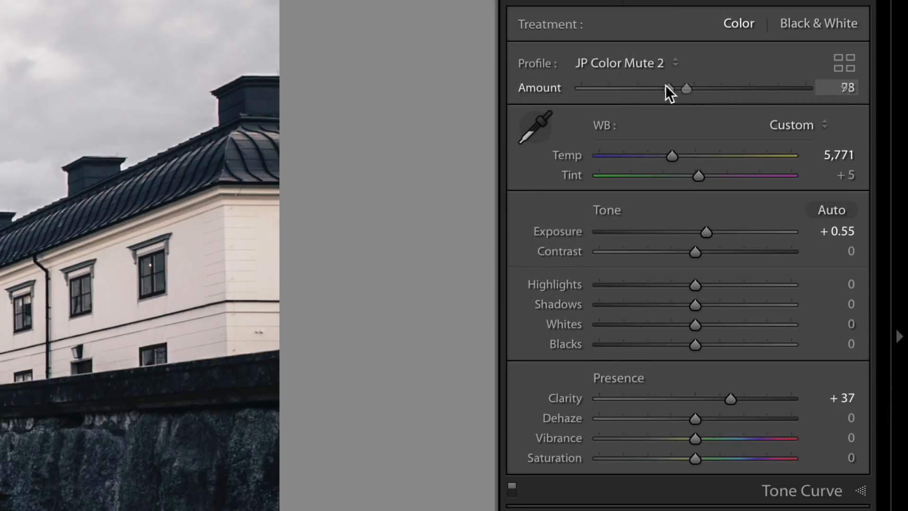
left_click_drag(687, 88, 581, 88)
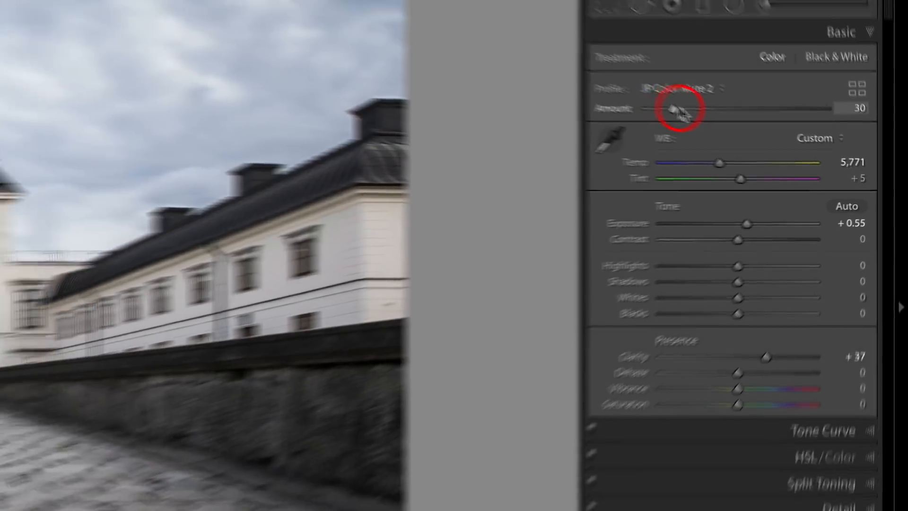
left_click_drag(676, 114, 837, 147)
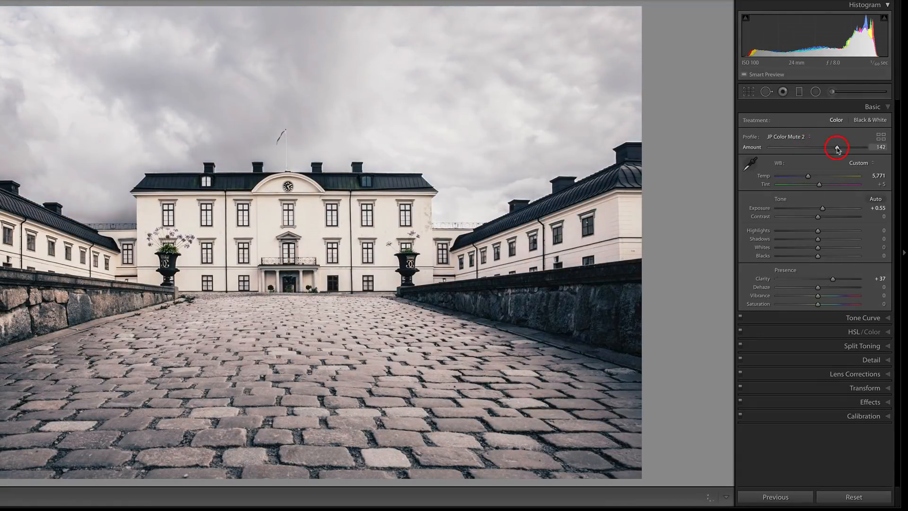
left_click_drag(837, 146, 874, 146)
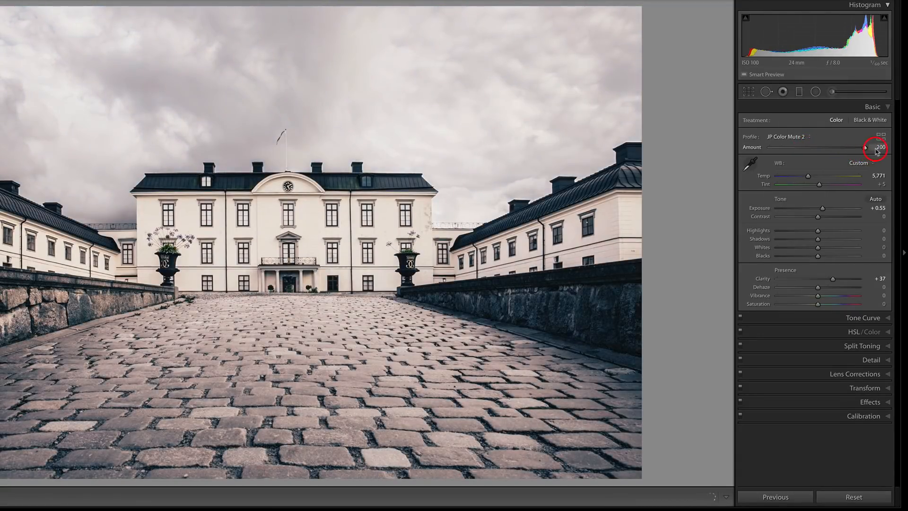
left_click_drag(868, 146, 849, 147)
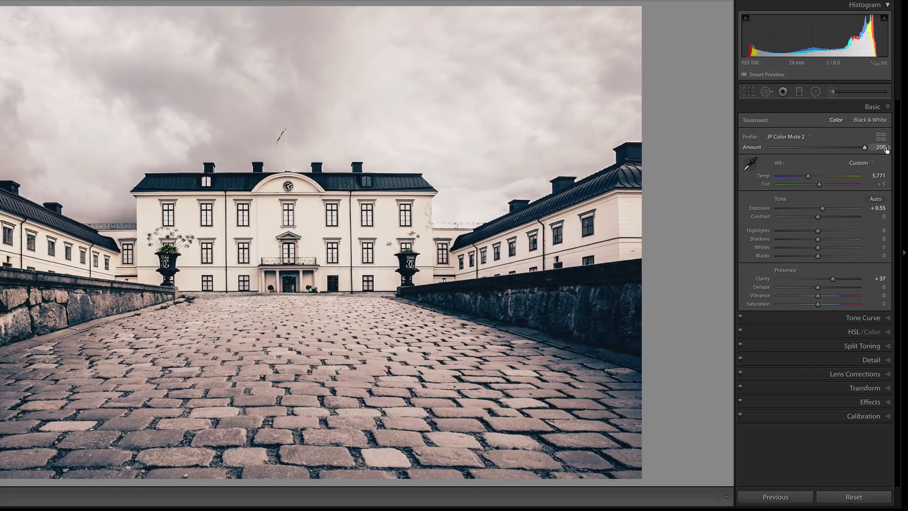
left_click_drag(851, 147, 819, 147)
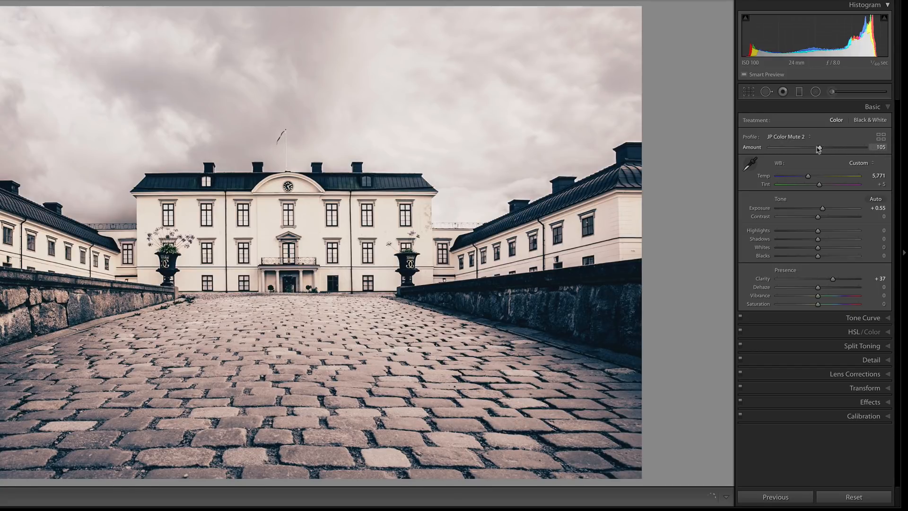
left_click_drag(829, 148, 805, 149)
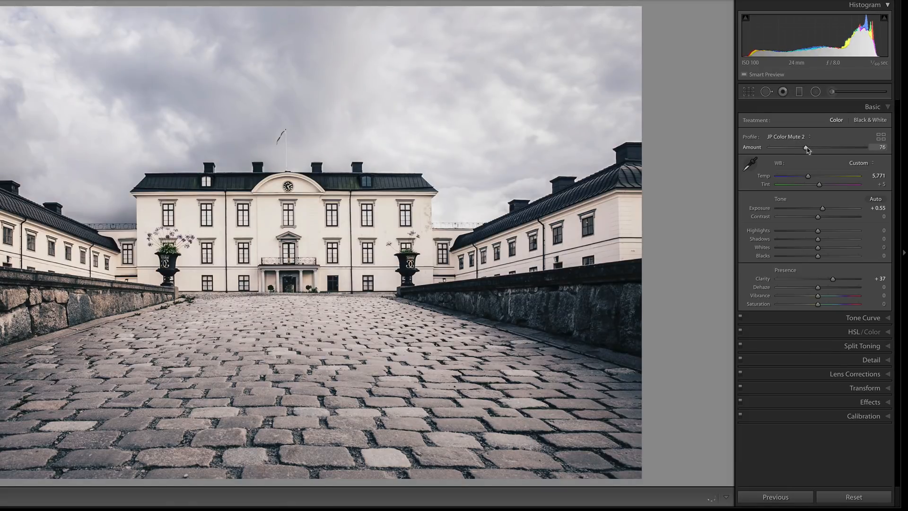
left_click_drag(806, 150, 824, 150)
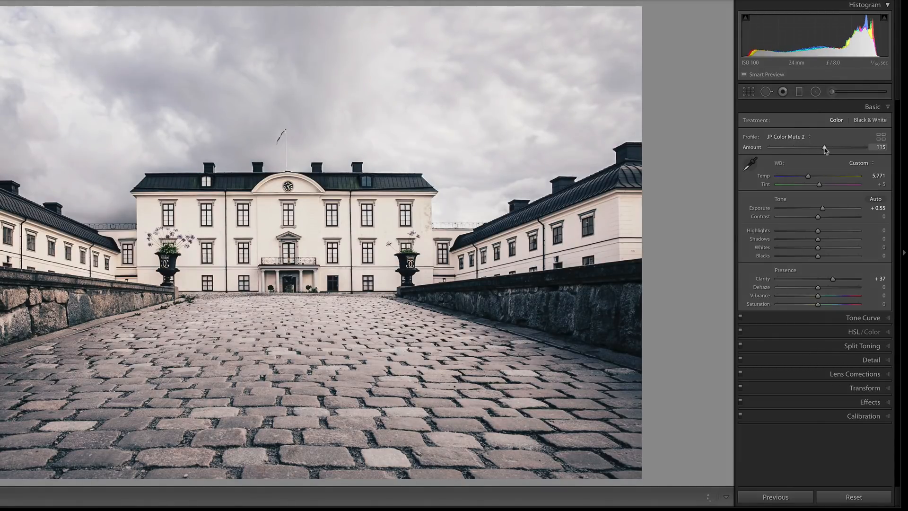
left_click_drag(824, 149, 811, 149)
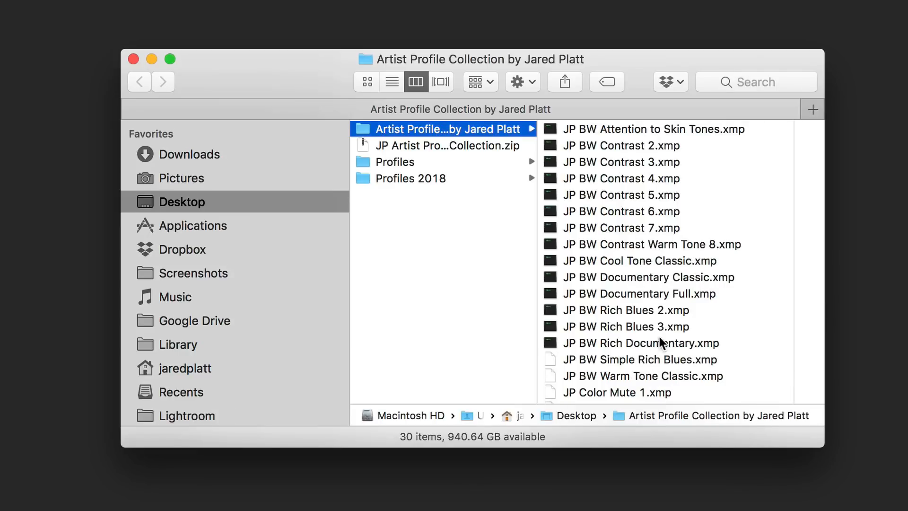
- Scroll through the Artist Profile Collection's .xmp profile files in Finder
scroll("down", 3)
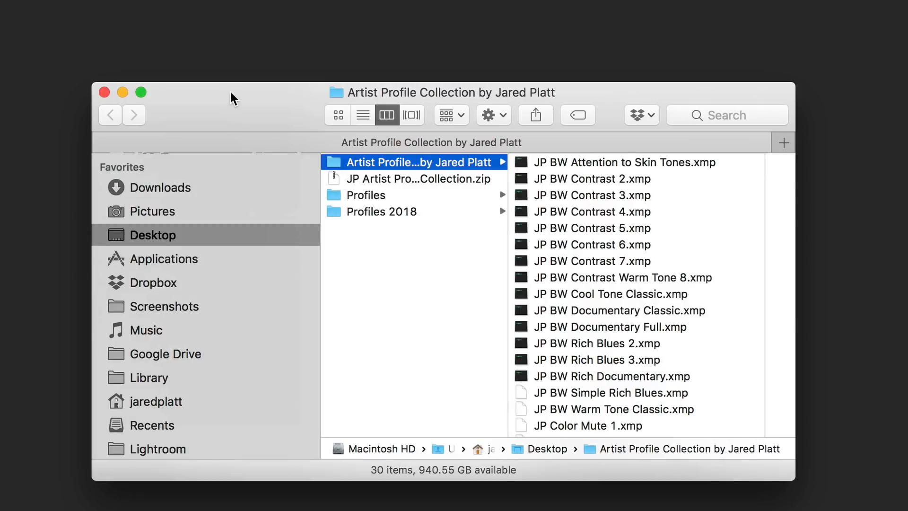
- Return to Lightroom Classic and reveal the presets folder from Preferences > Presets
key("Cmd+Tab")
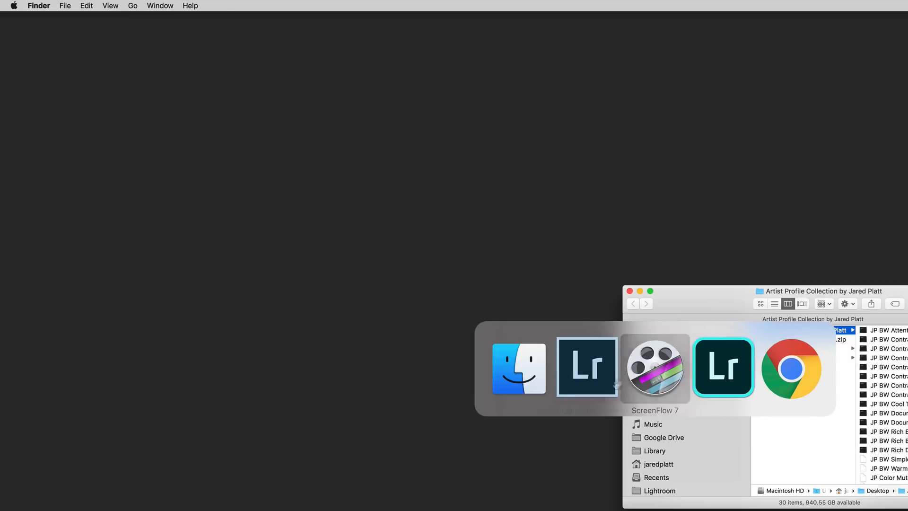
left_click(45, 6)
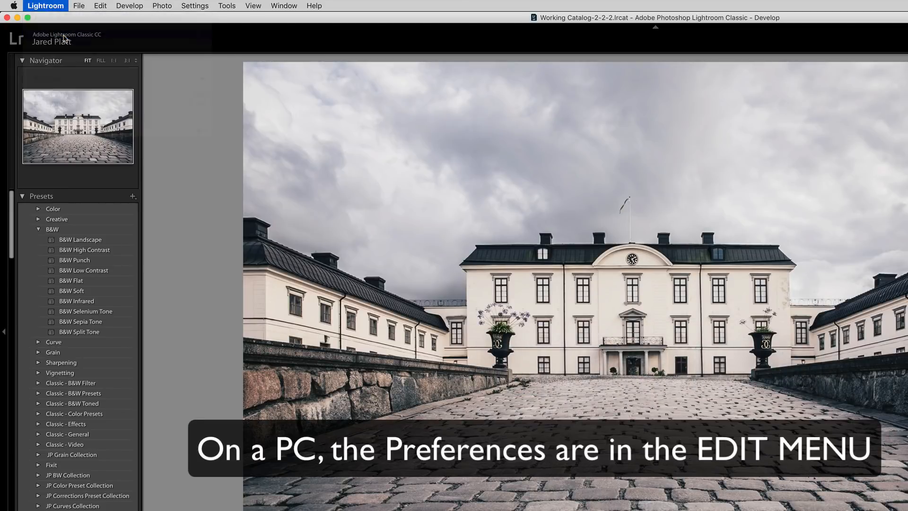
left_click(45, 6)
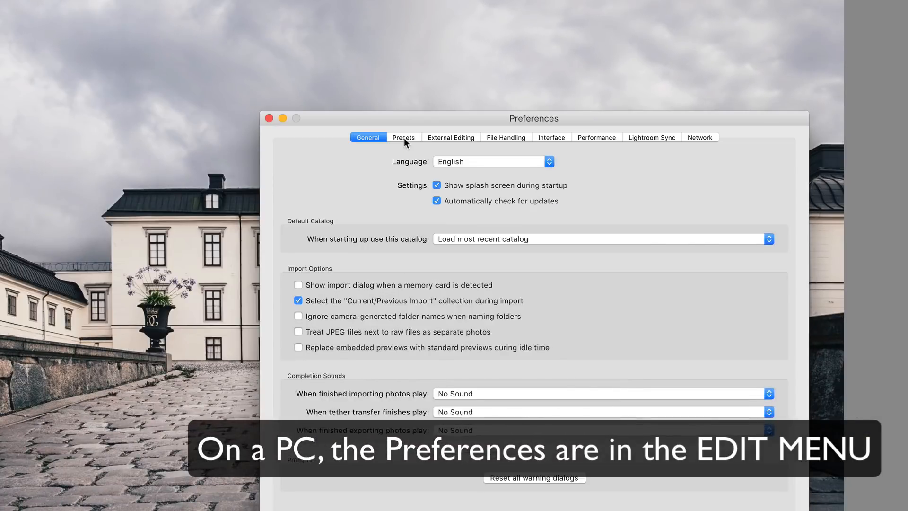
left_click(403, 137)
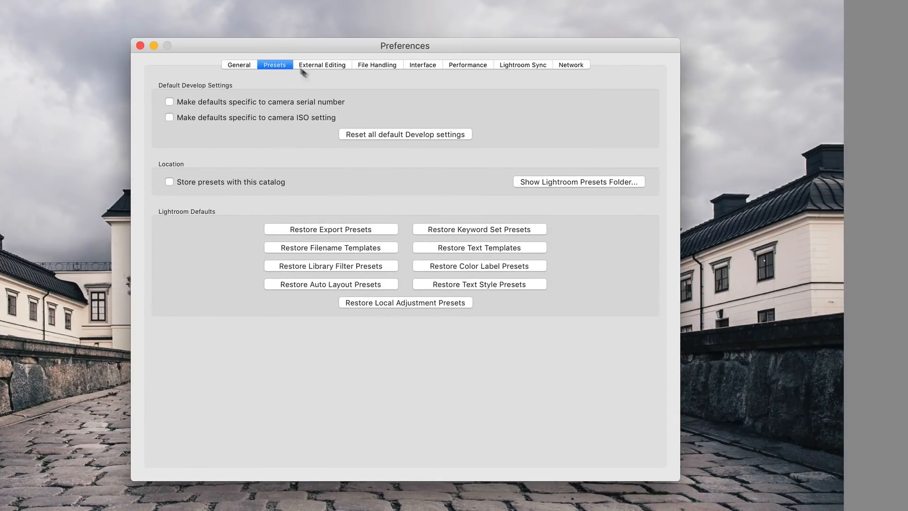
mouse_move(534, 189)
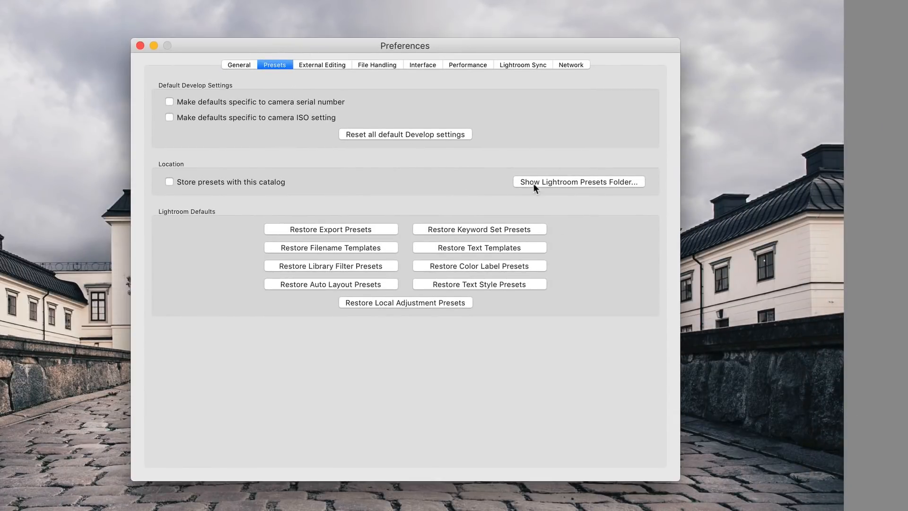
left_click(579, 181)
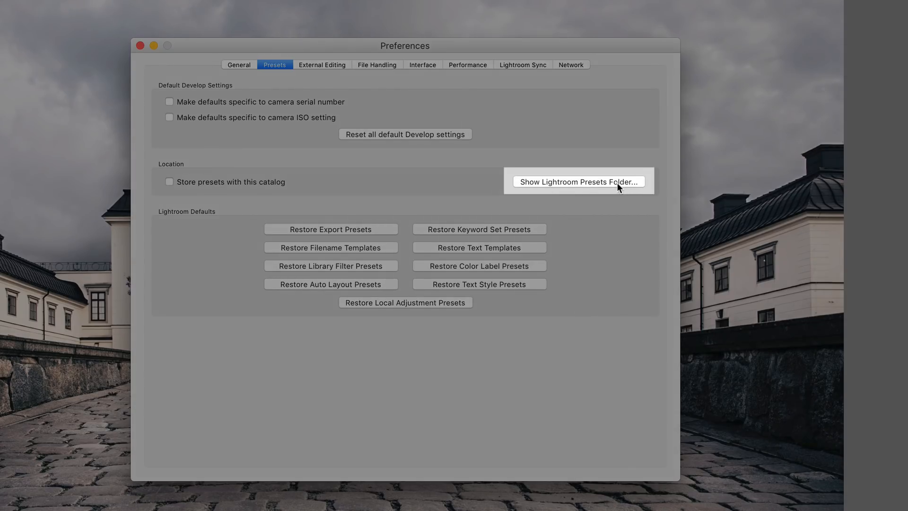
- Browse the Lightroom Develop, Export and Local Adjustment Presets folders in Finder
left_click(579, 181)
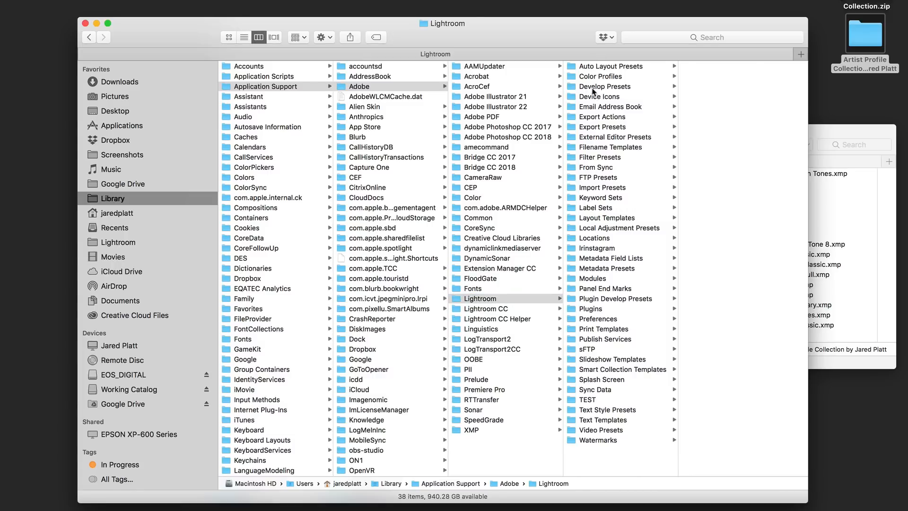
left_click(605, 86)
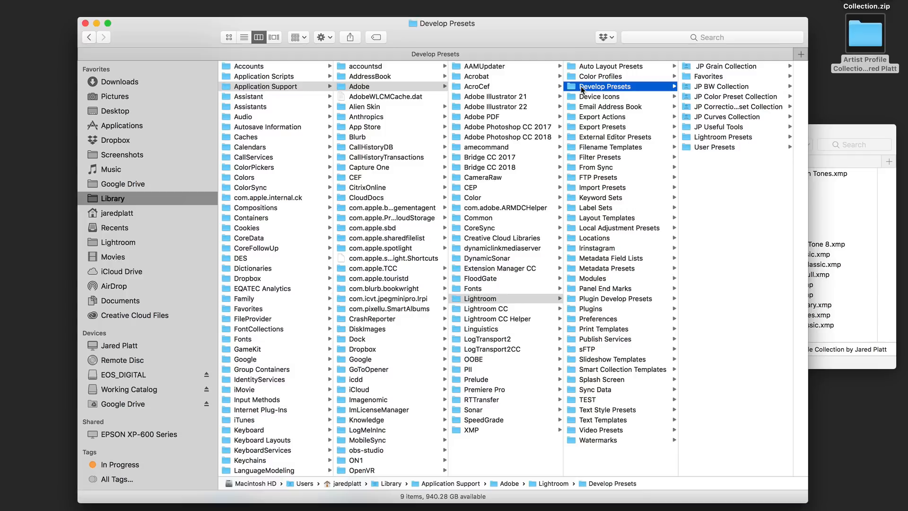
left_click(602, 125)
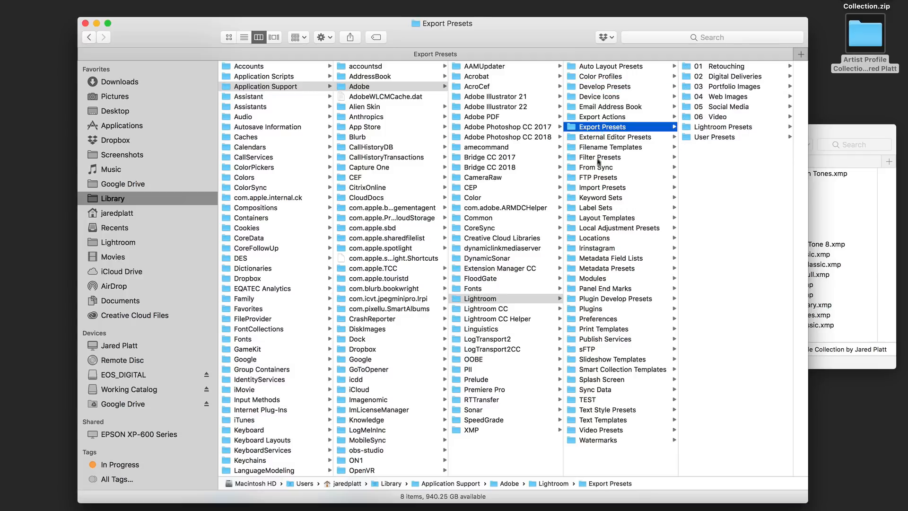
left_click(607, 227)
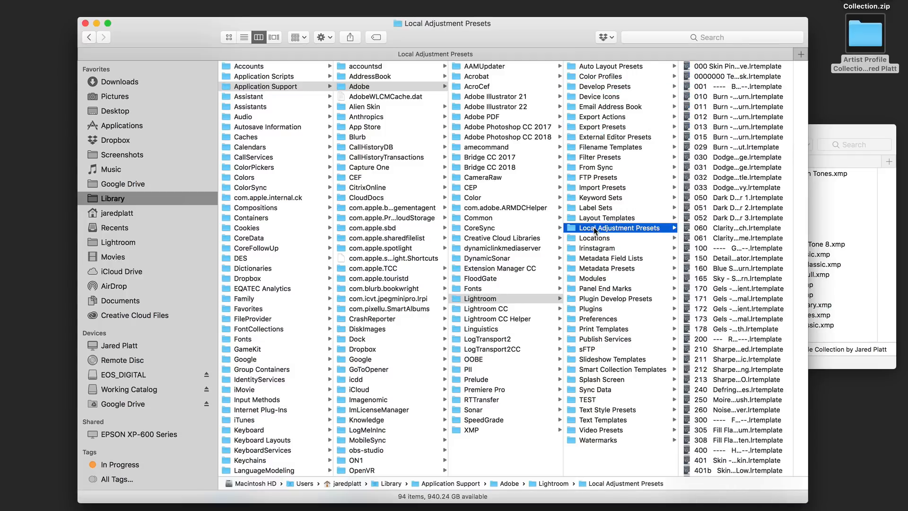
mouse_move(643, 154)
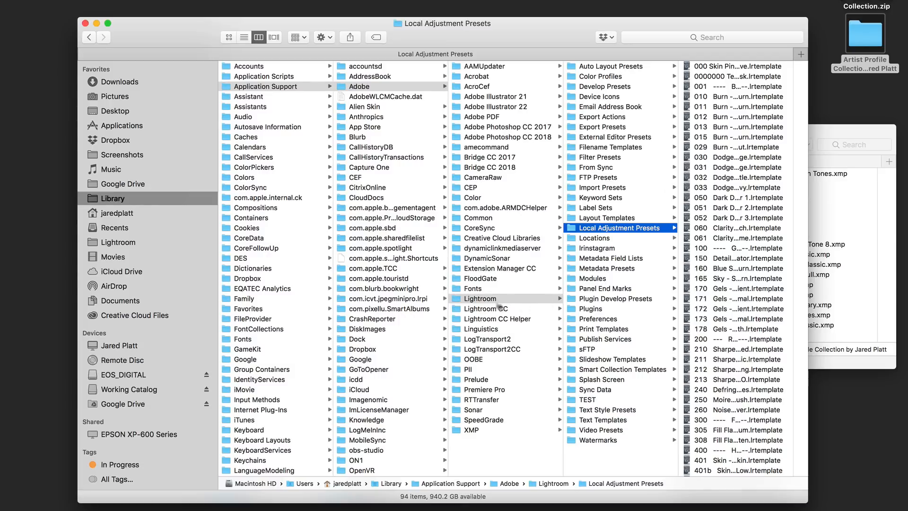
- Navigate up to Adobe and into the CameraRaw Settings folder
left_click(479, 298)
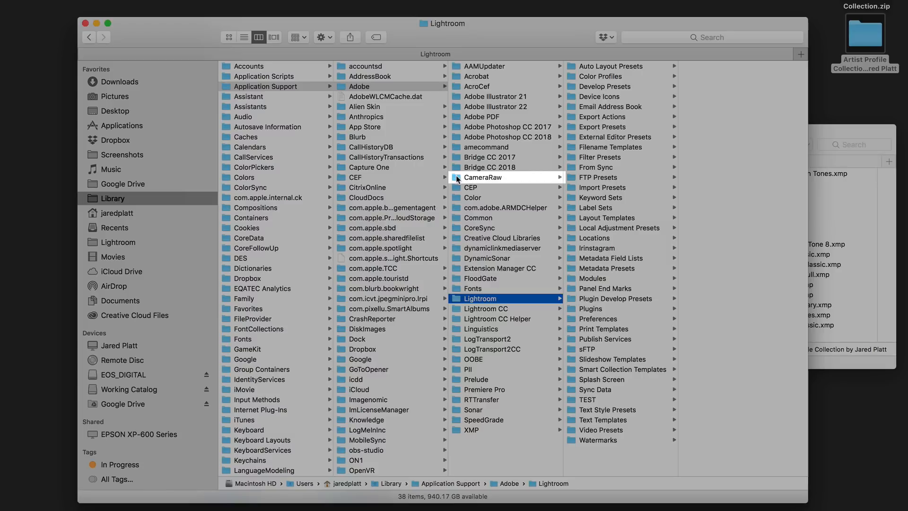
mouse_move(457, 313)
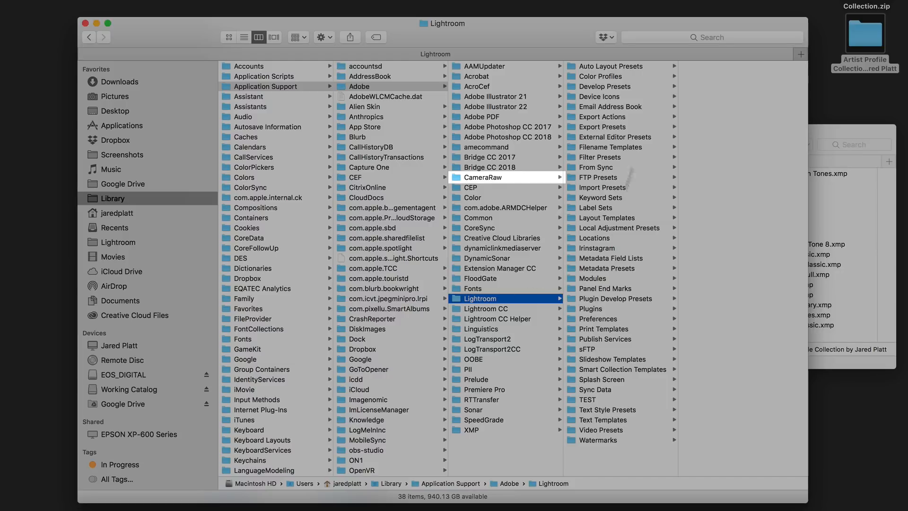
mouse_move(460, 199)
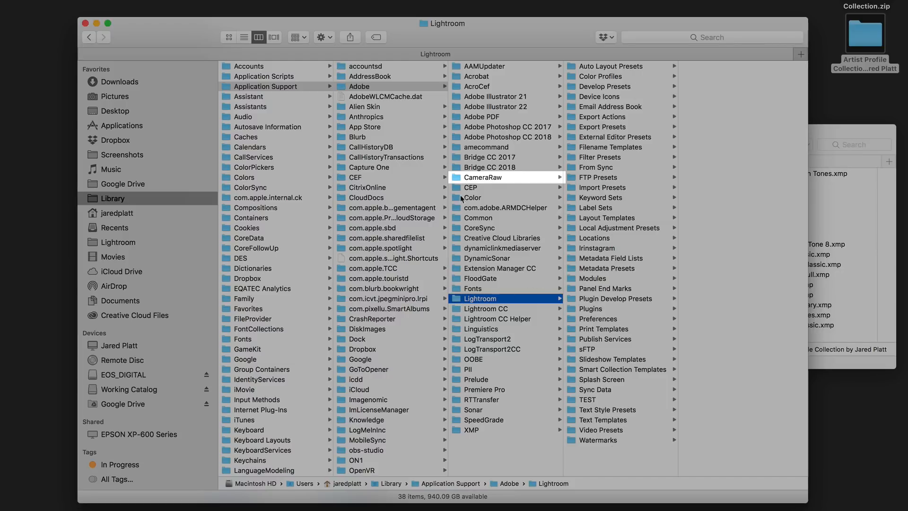
left_click(482, 177)
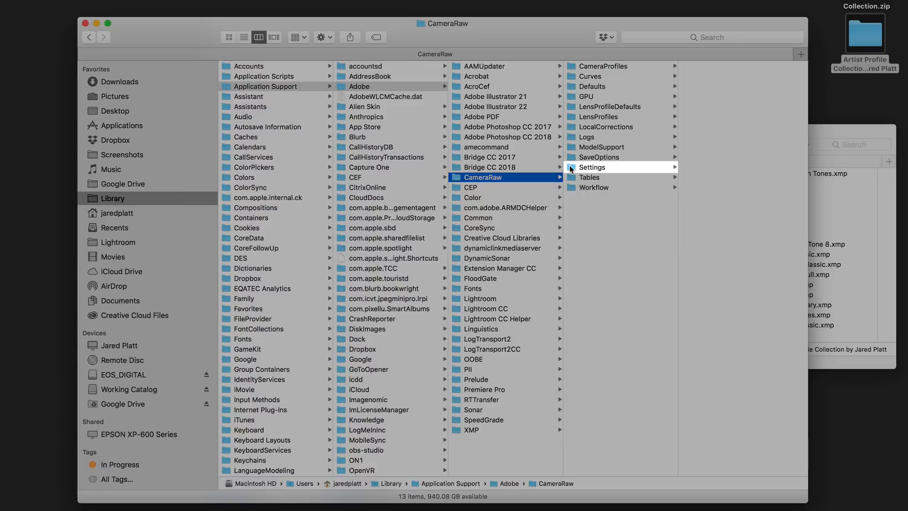
left_click(592, 167)
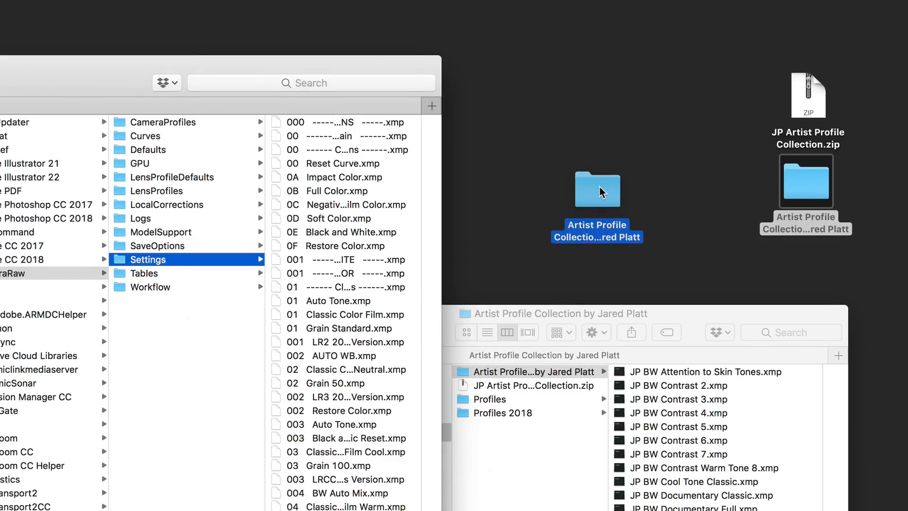
- Copy the Artist Profile Collection into the CameraRaw Settings folder
left_click_drag(597, 191, 636, 190)
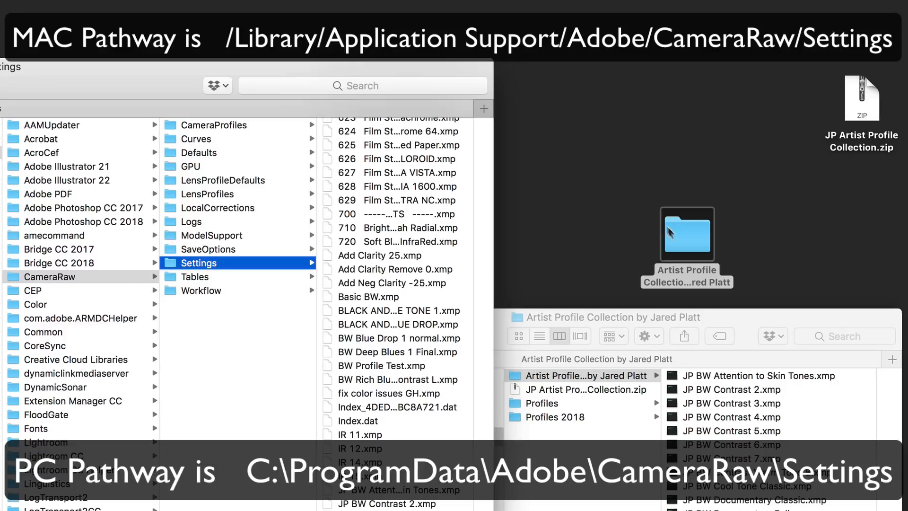
left_click(687, 233)
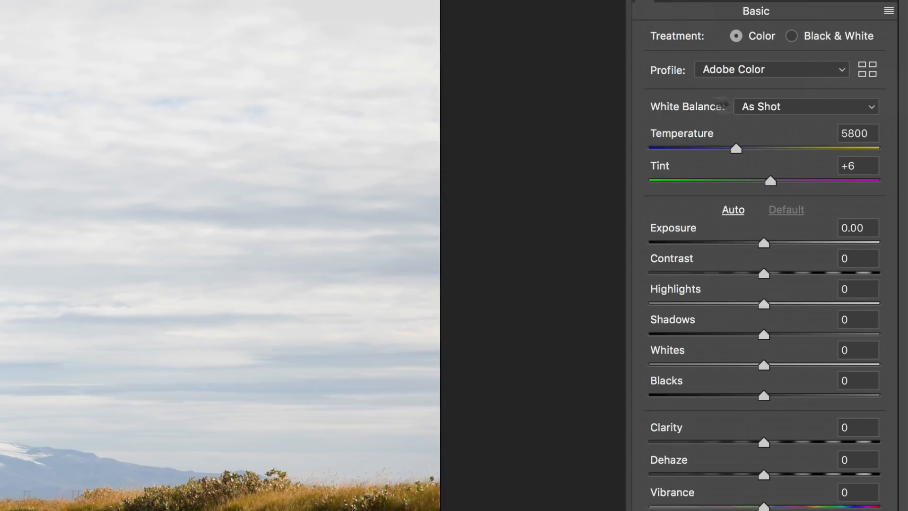
mouse_move(868, 69)
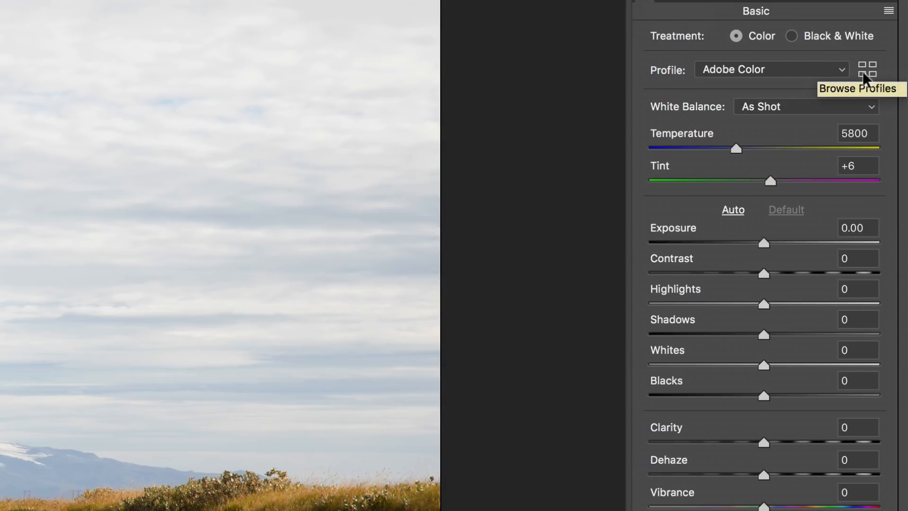
- Browse the available profiles for the landscape photo in Camera Raw
left_click(867, 69)
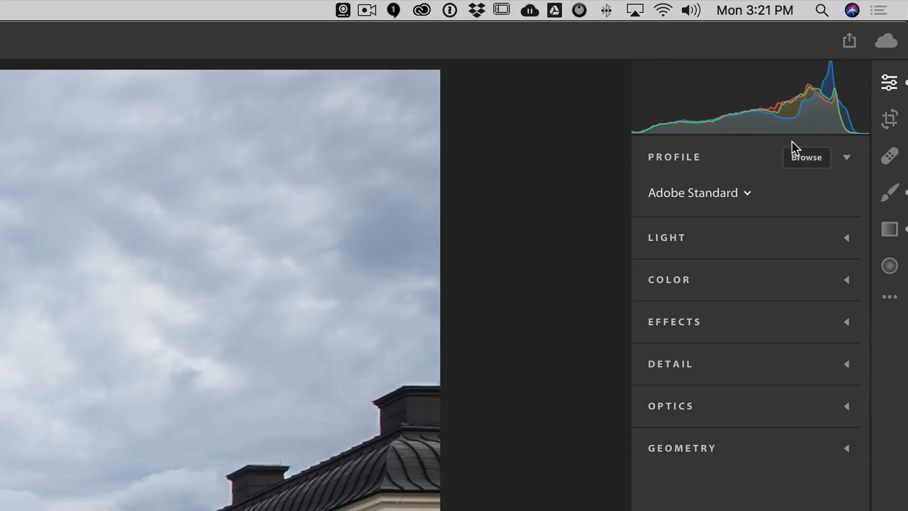
mouse_move(881, 95)
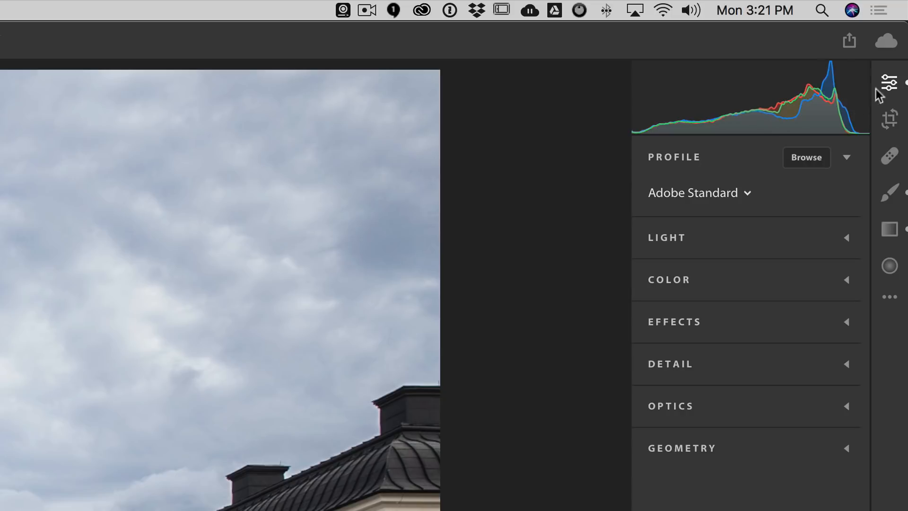
mouse_move(897, 90)
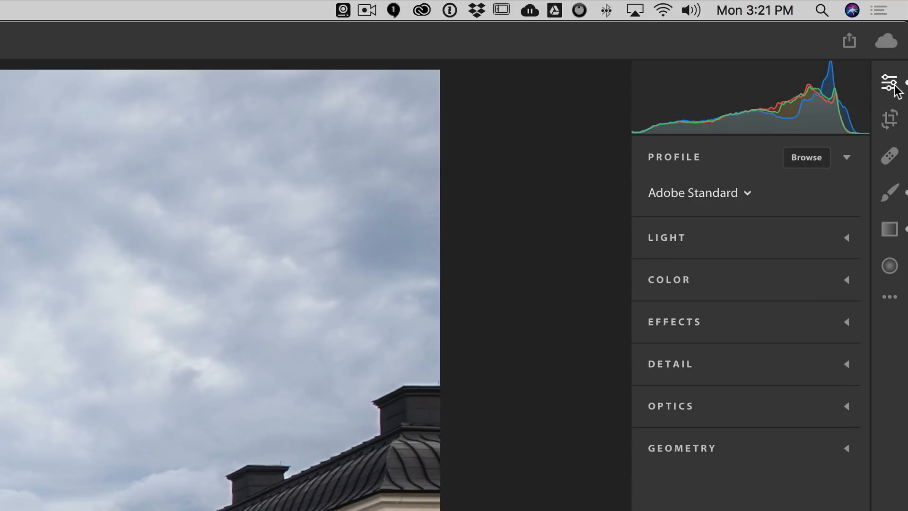
- Toggle the Edit panel and browse the Favorites profiles for the rooftop photo
left_click(889, 82)
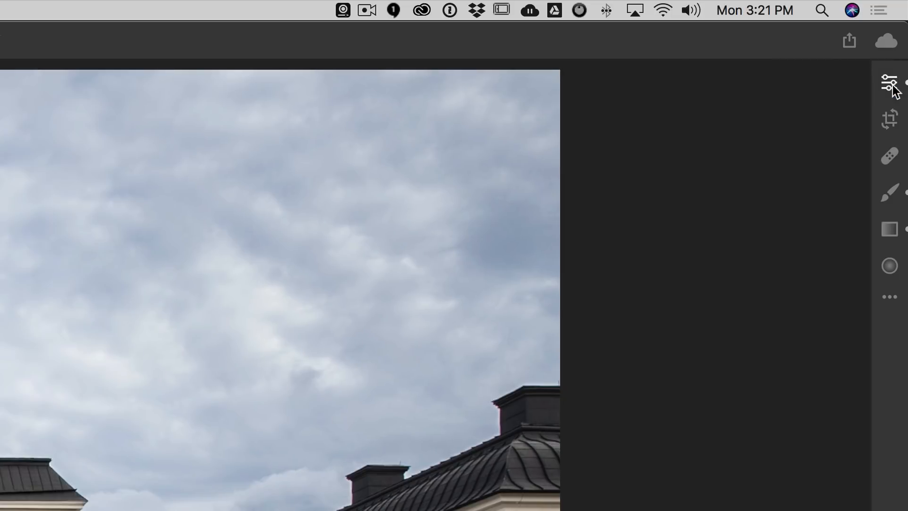
left_click(889, 82)
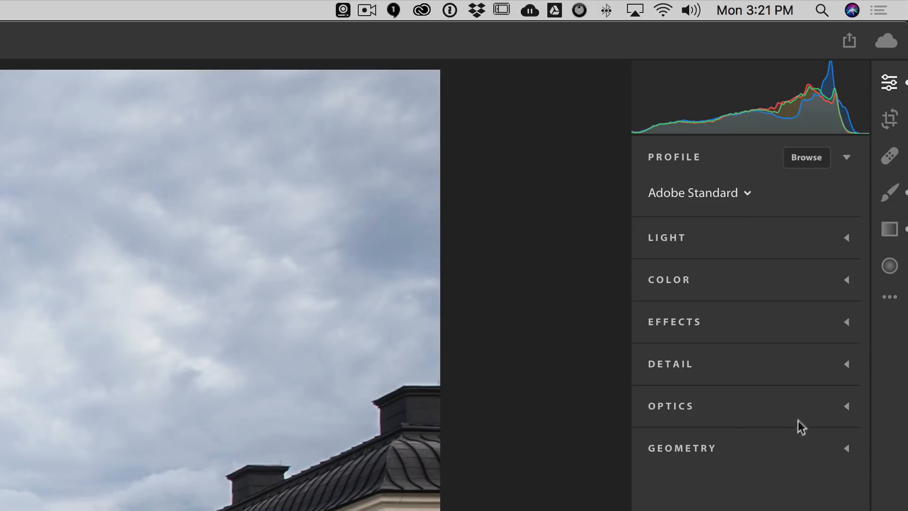
mouse_move(742, 241)
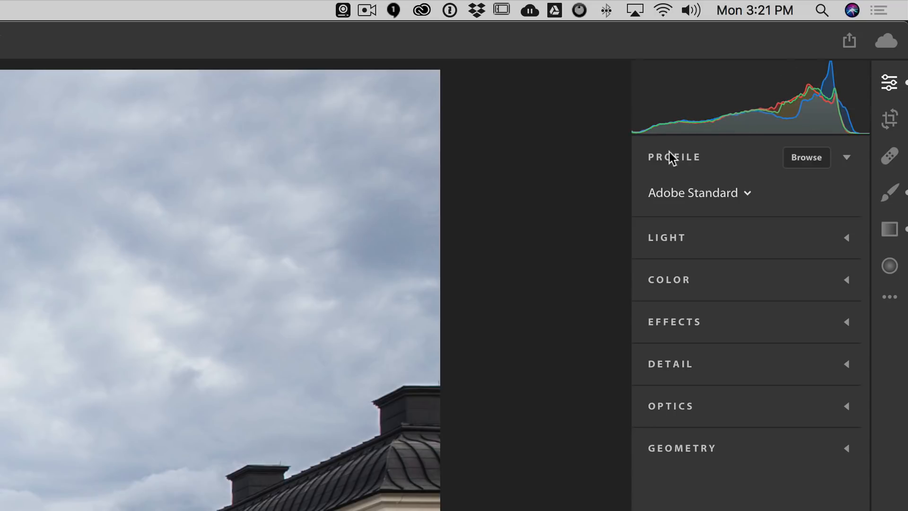
left_click(806, 157)
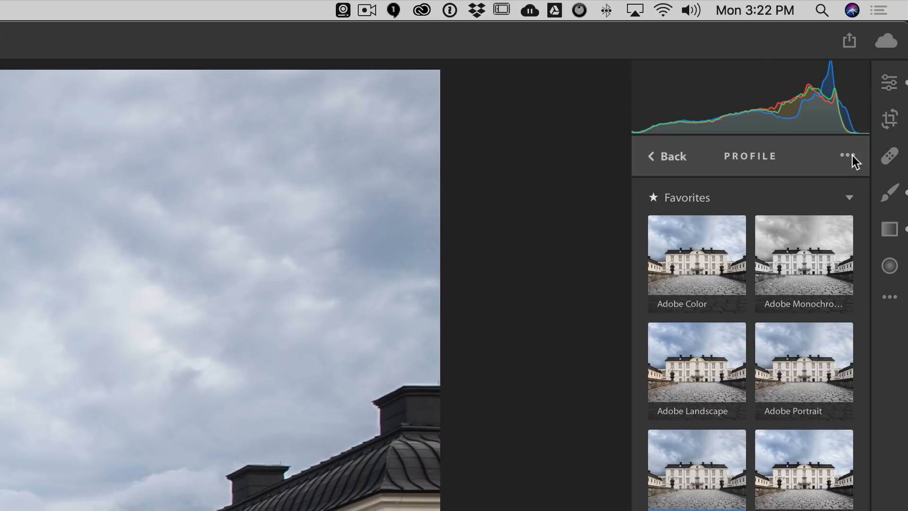
mouse_move(732, 161)
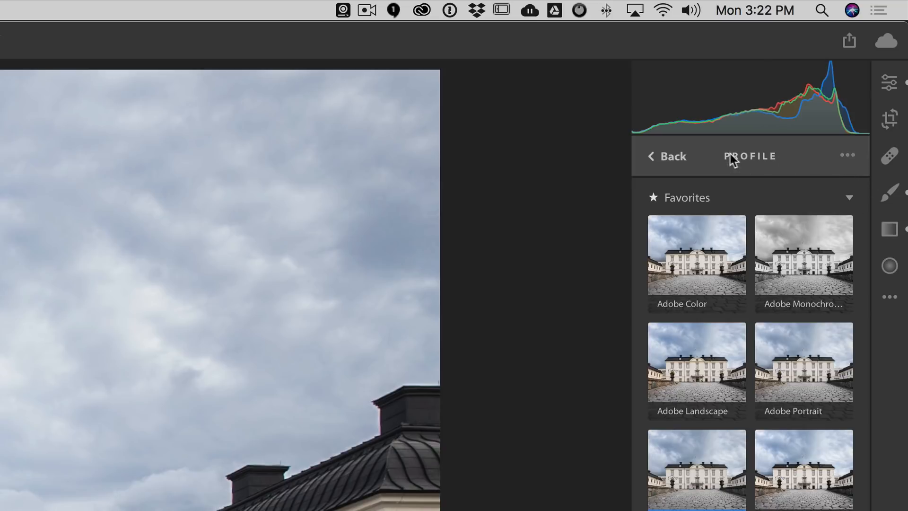
mouse_move(857, 162)
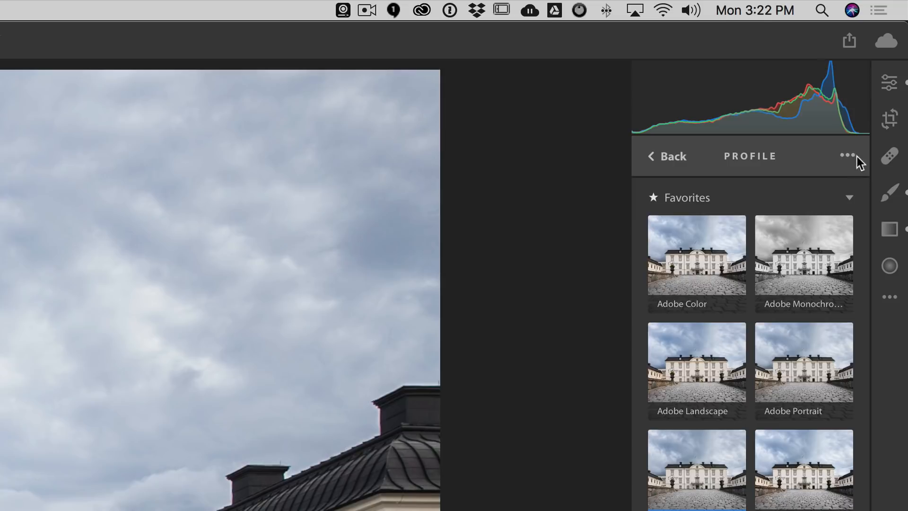
mouse_move(785, 165)
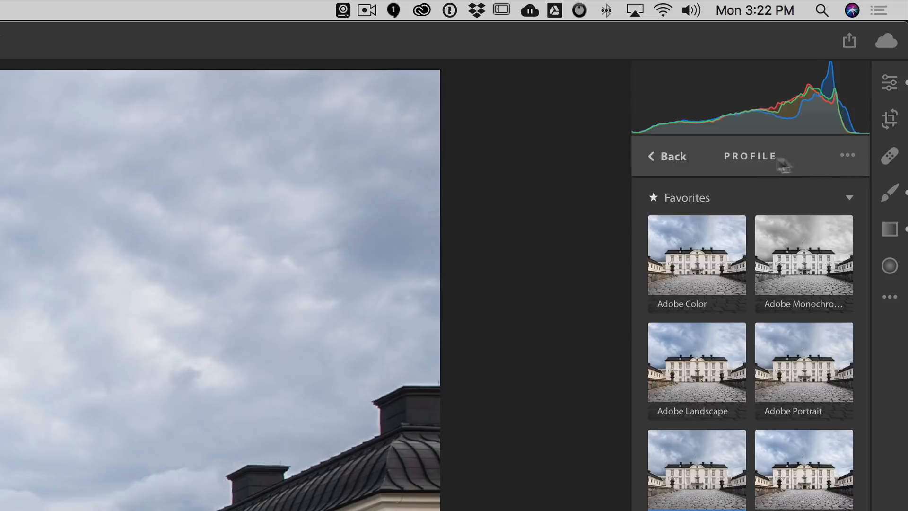
- Import JP Artist Profile Collection.zip from the Desktop via Import Profiles…
left_click(847, 156)
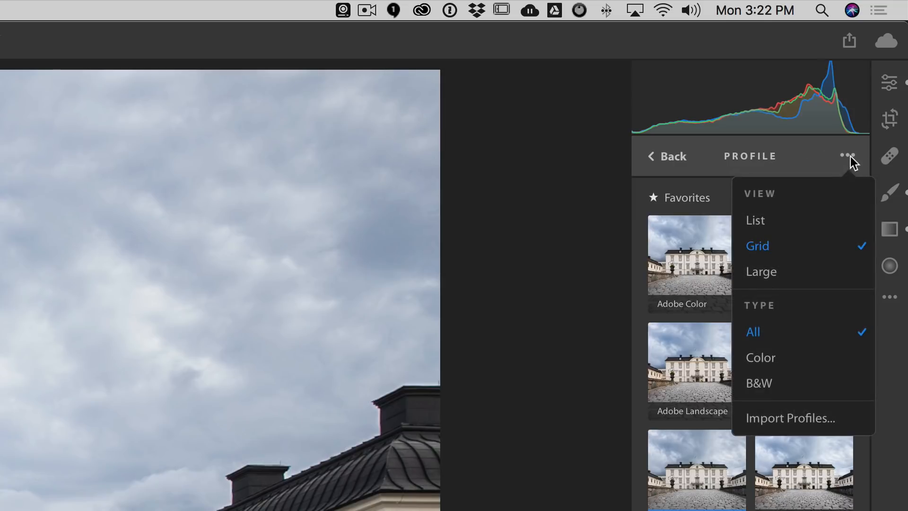
mouse_move(791, 417)
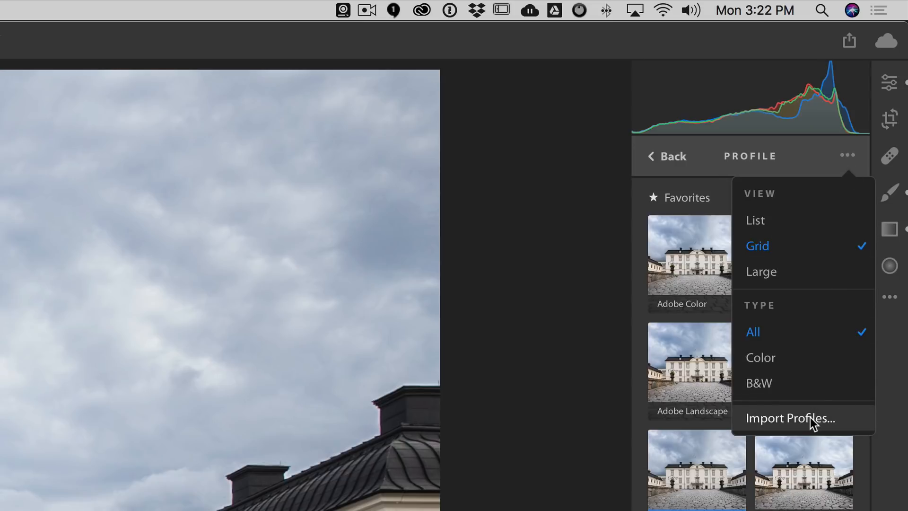
left_click(789, 417)
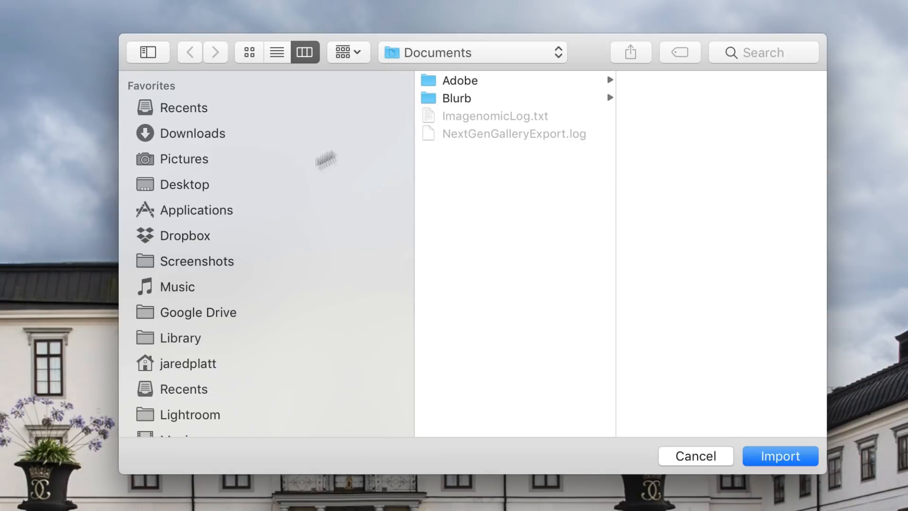
left_click(184, 184)
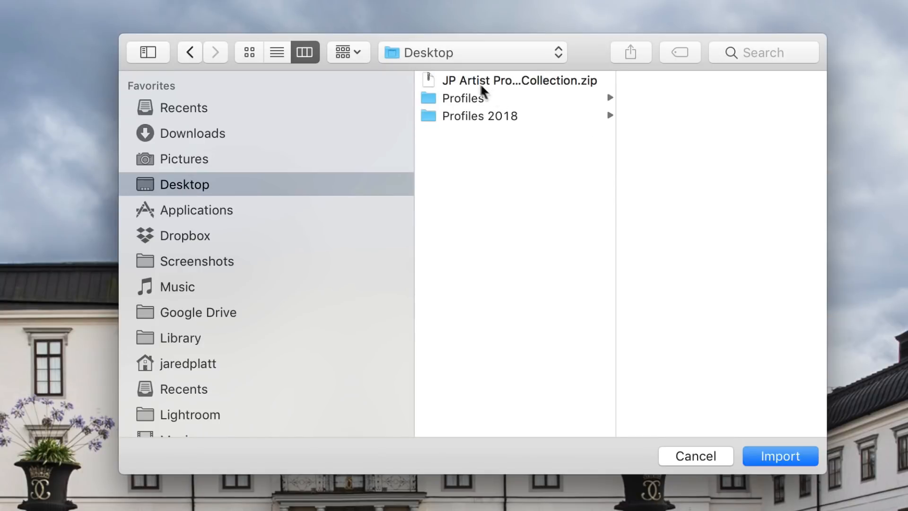
left_click(518, 79)
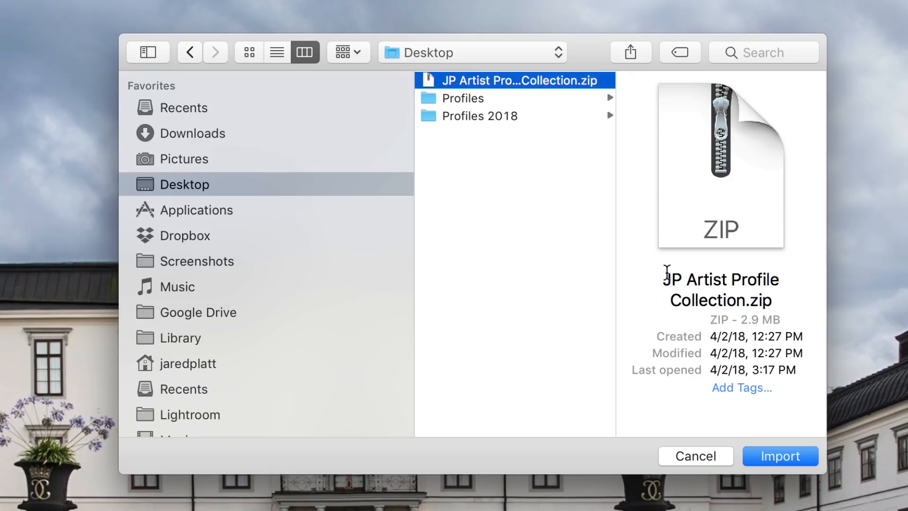
left_click(780, 456)
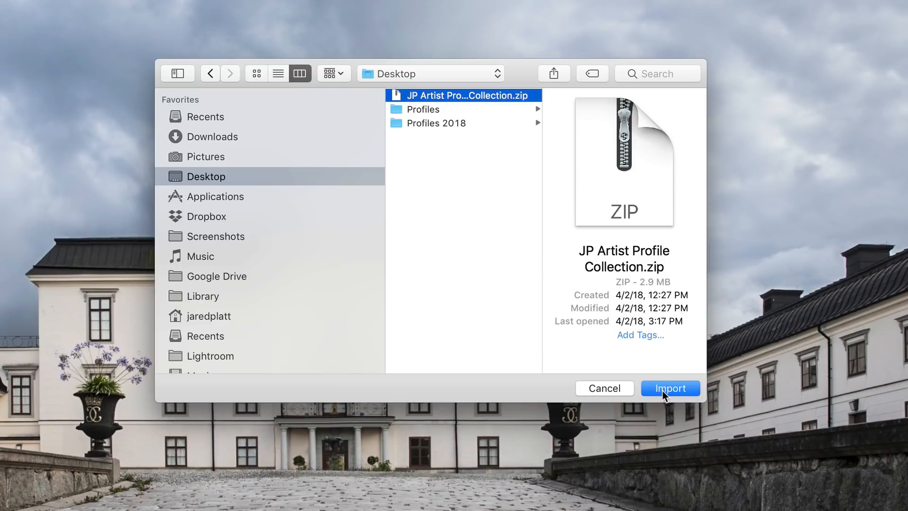
left_click(669, 387)
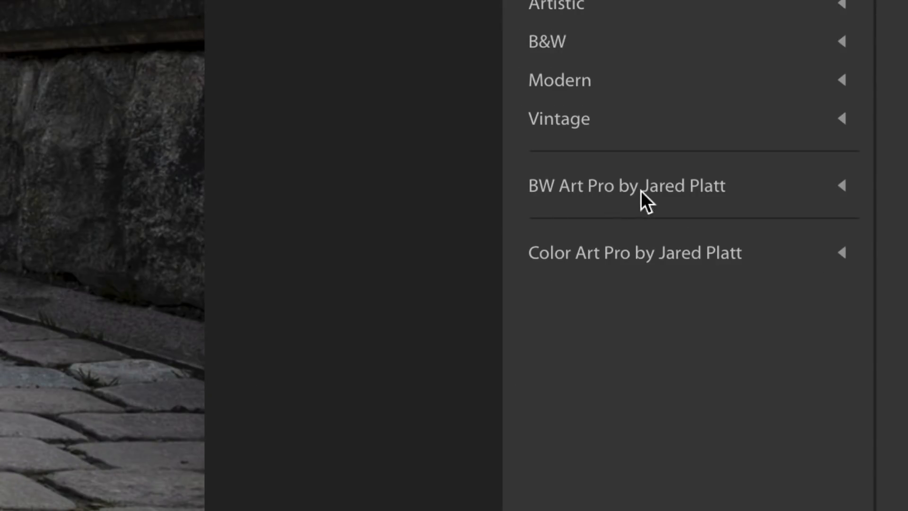
mouse_move(628, 264)
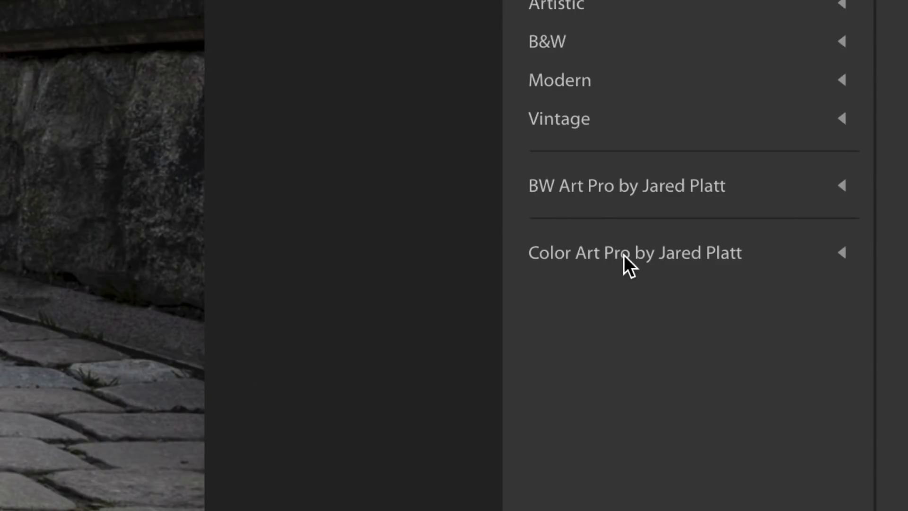